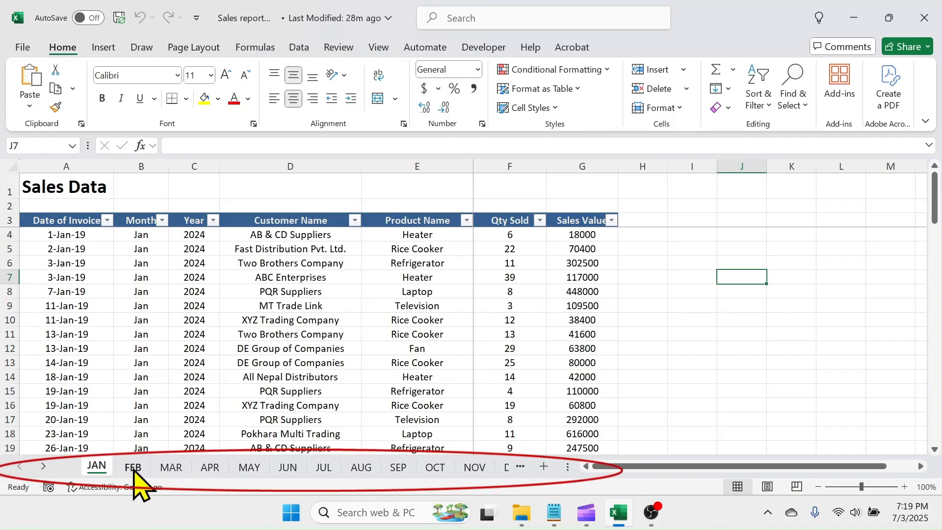
Step: Look through two monthly sheets, then create a desktop folder named 'monthly sales'
{"action": "left_click", "coordinate": [288, 466]}
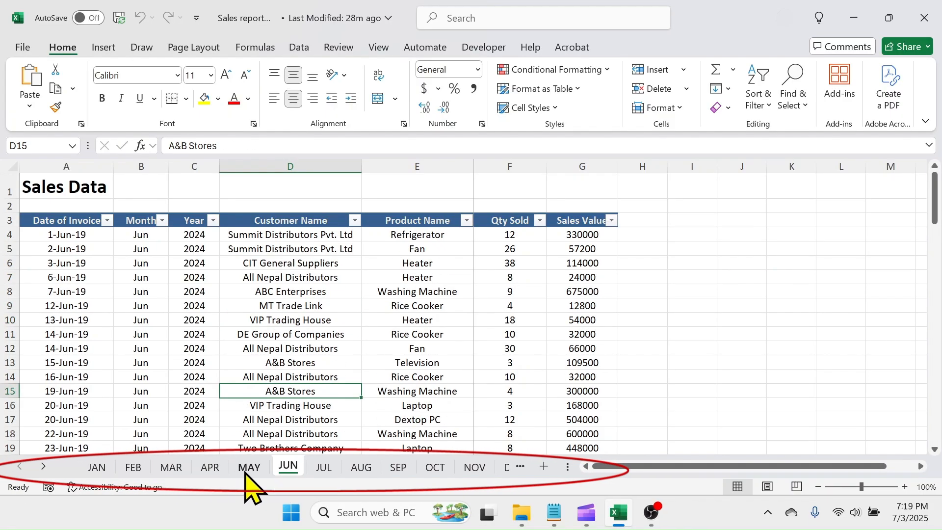
{"action": "left_click", "coordinate": [96, 466]}
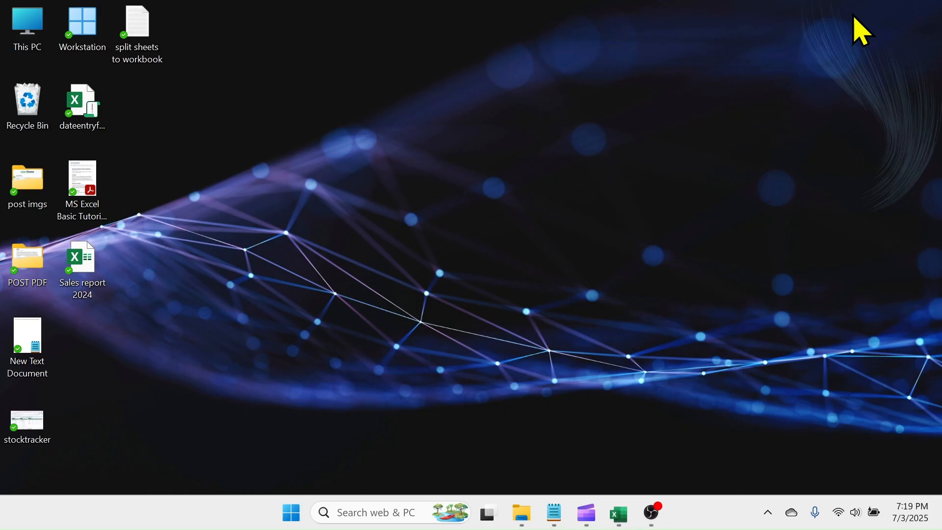
{"action": "mouse_move", "coordinate": [372, 133]}
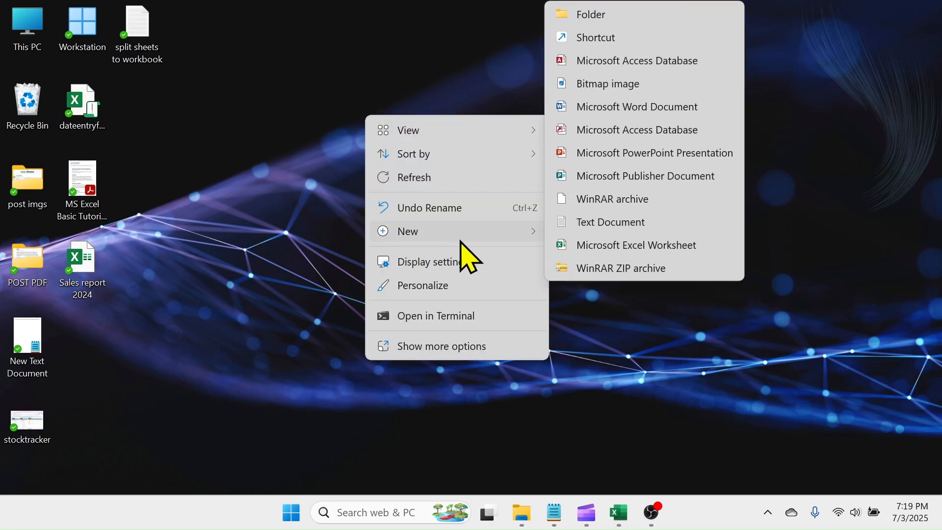
{"action": "left_click", "coordinate": [589, 14]}
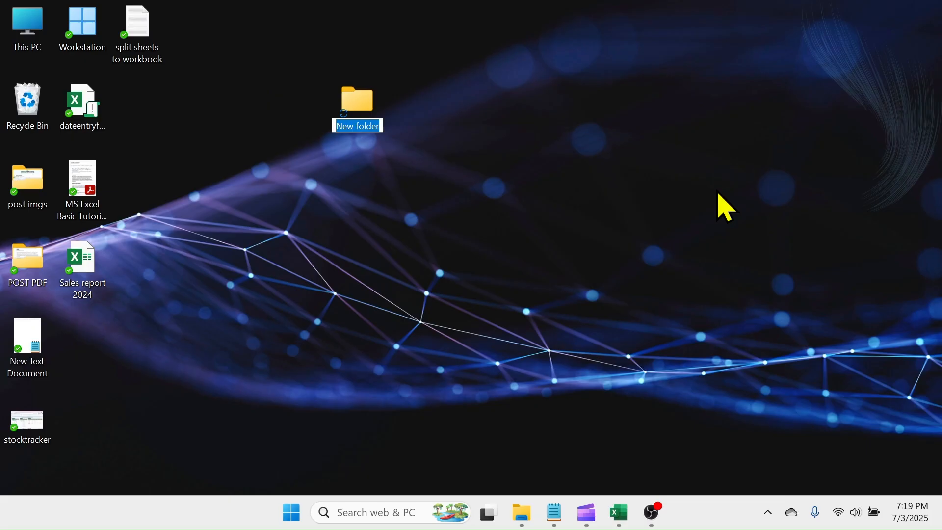
{"action": "type", "text": "monthly"}
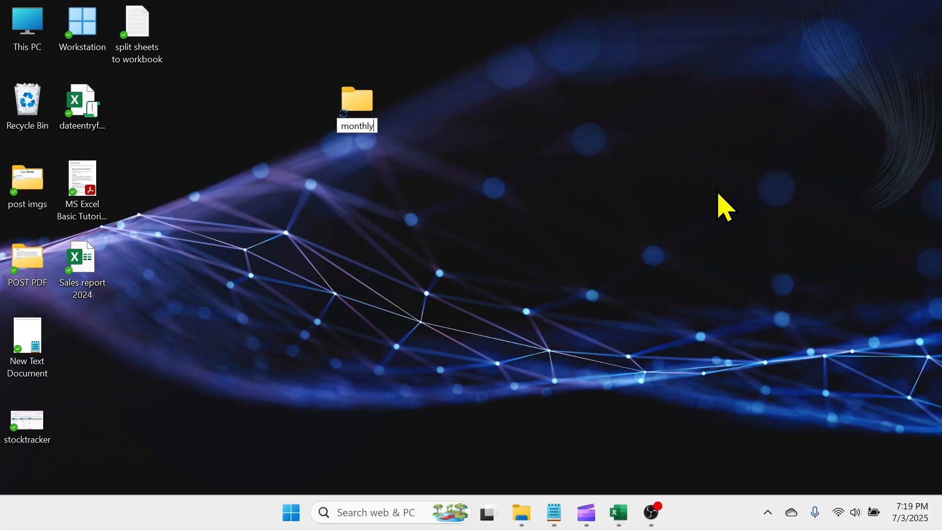
{"action": "type", "text": "sales"}
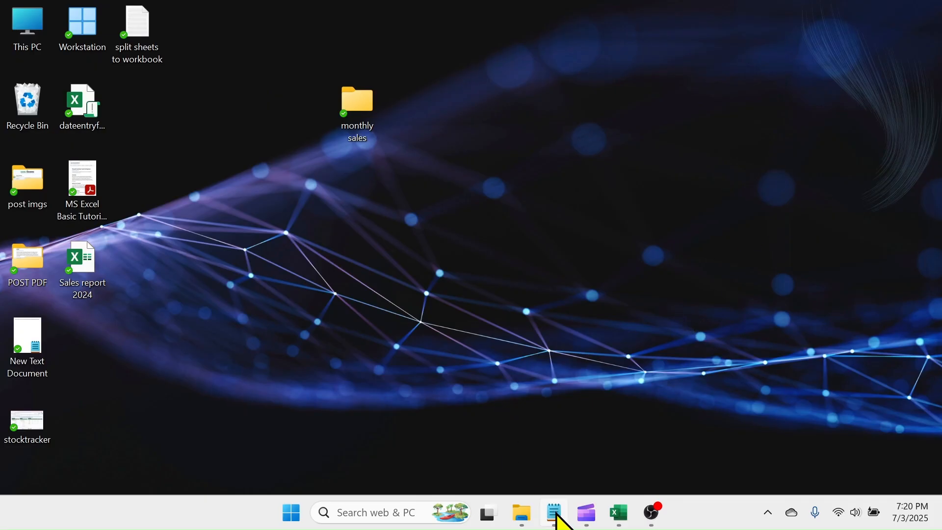
Step: Bring up the split-sheets macro code in Notepad, then return to the sales workbook
{"action": "left_click", "coordinate": [553, 513]}
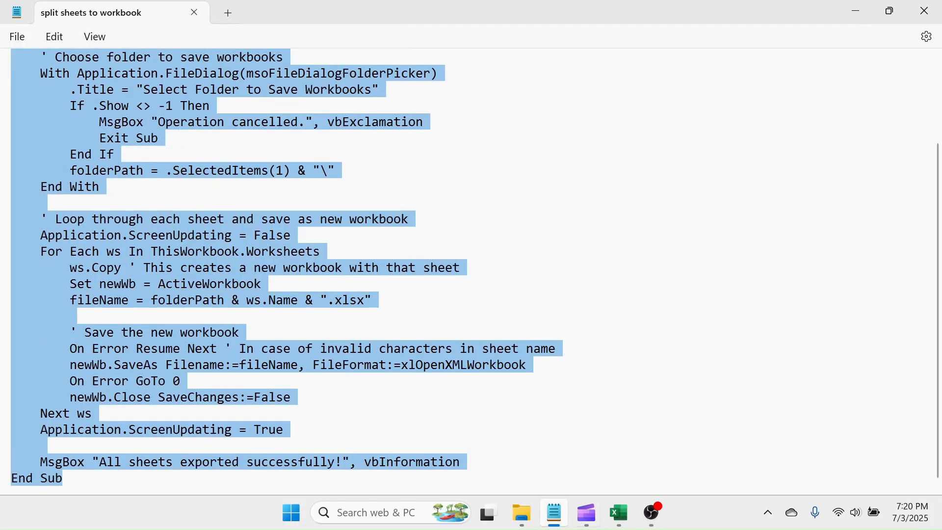
{"action": "left_click", "coordinate": [617, 514]}
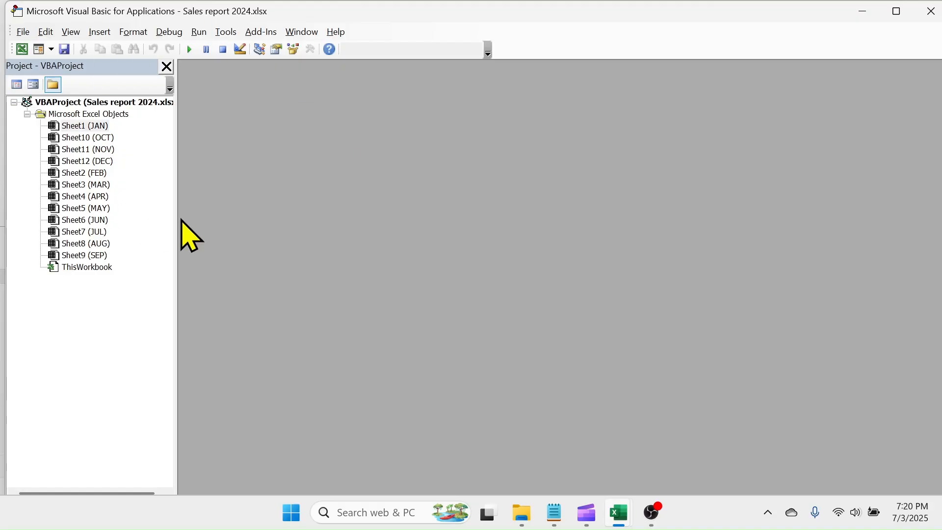
Step: Insert a new standard module, Module1, into the sales workbook's VBA project
{"action": "left_click", "coordinate": [99, 32]}
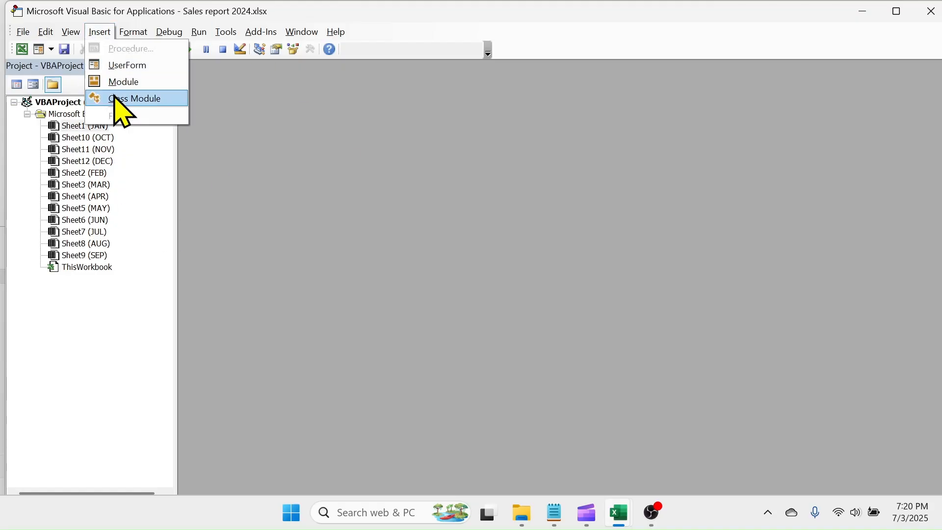
{"action": "left_click", "coordinate": [122, 81]}
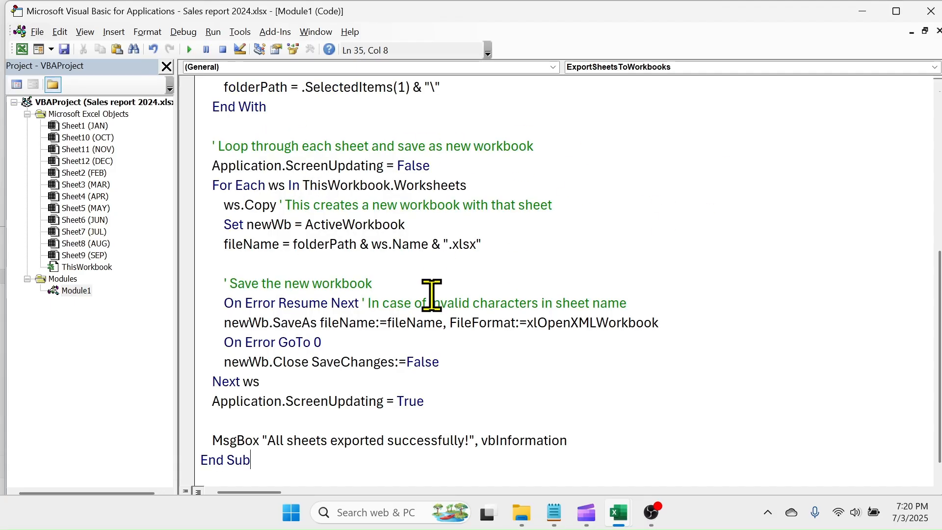
{"action": "mouse_move", "coordinate": [178, 81]}
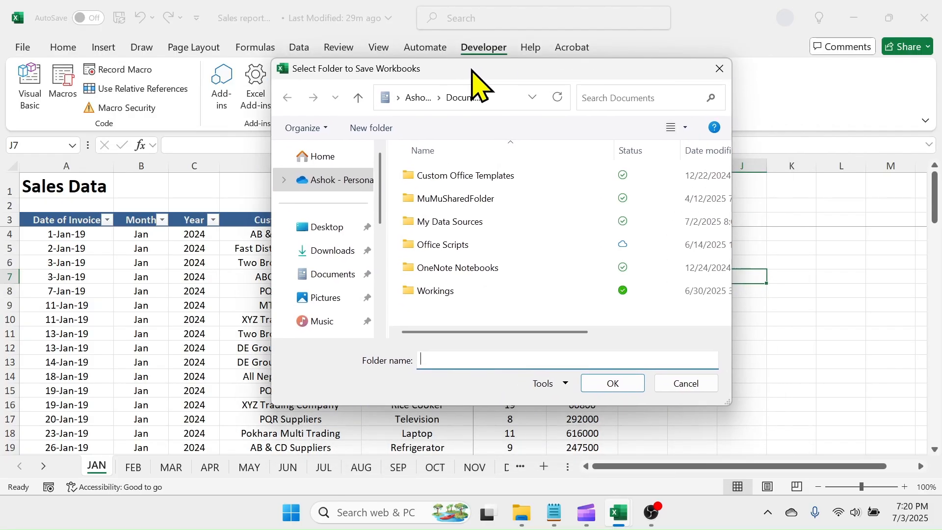
Step: Pick Desktop > monthly sales as the macro's export folder
{"action": "left_click", "coordinate": [326, 226]}
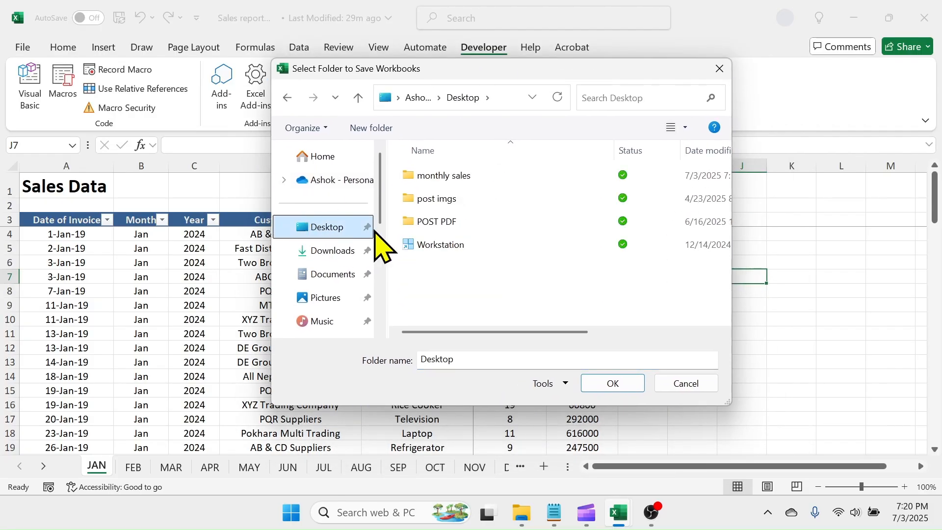
{"action": "left_click", "coordinate": [442, 175]}
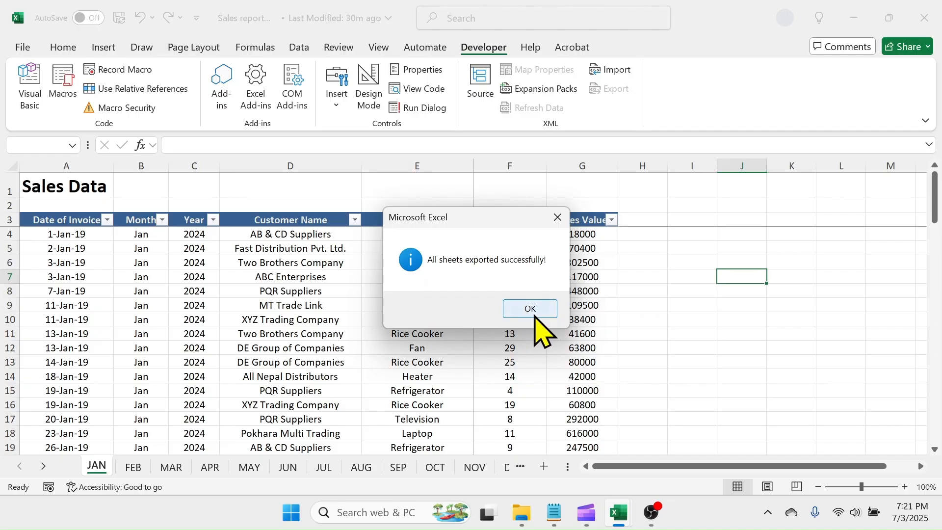
{"action": "left_click", "coordinate": [529, 308]}
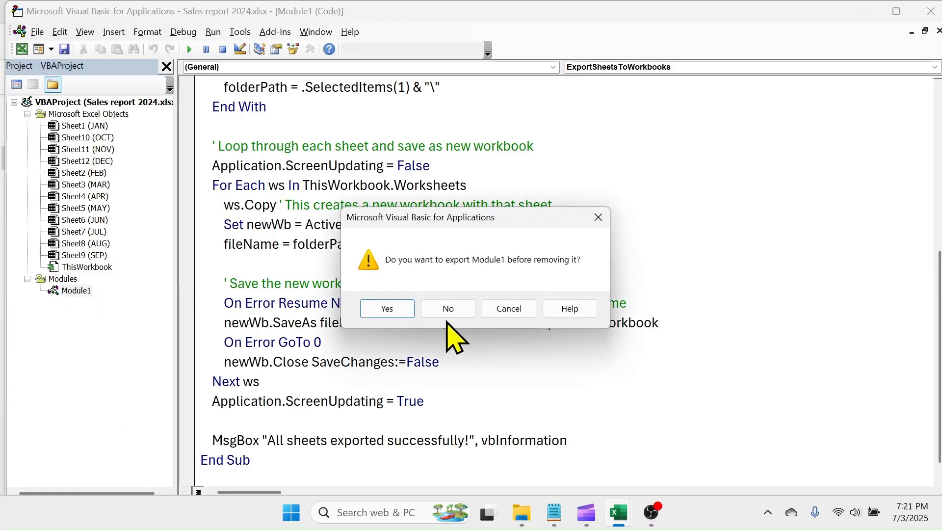
Step: Remove Module1 without exporting it and save the sales workbook
{"action": "left_click", "coordinate": [447, 308]}
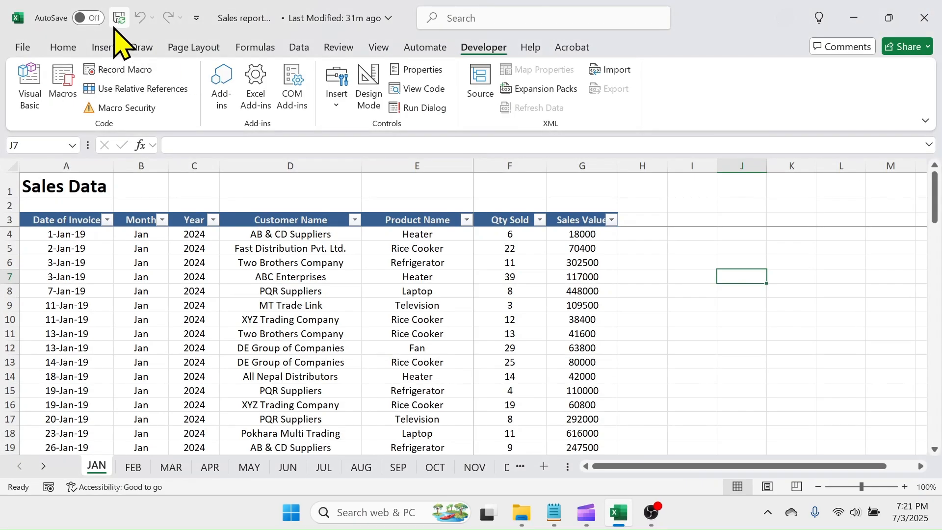
{"action": "left_click", "coordinate": [119, 18]}
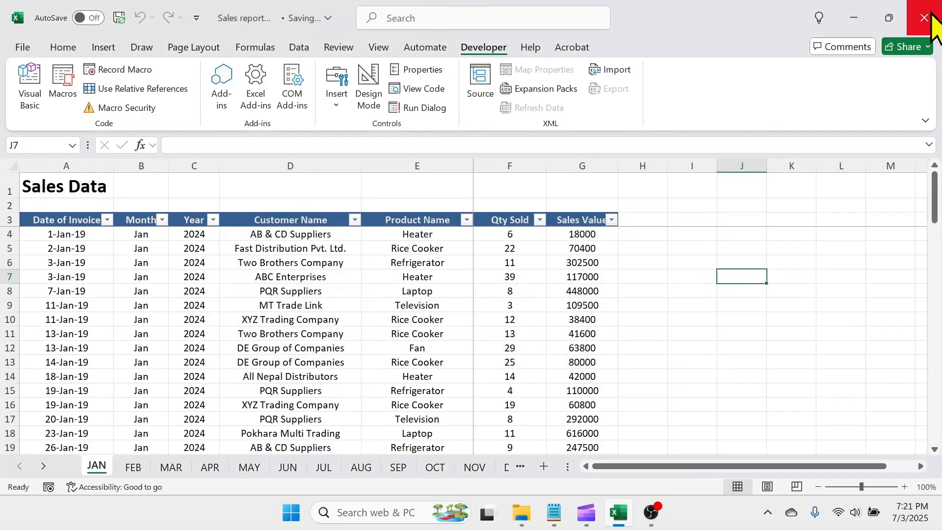